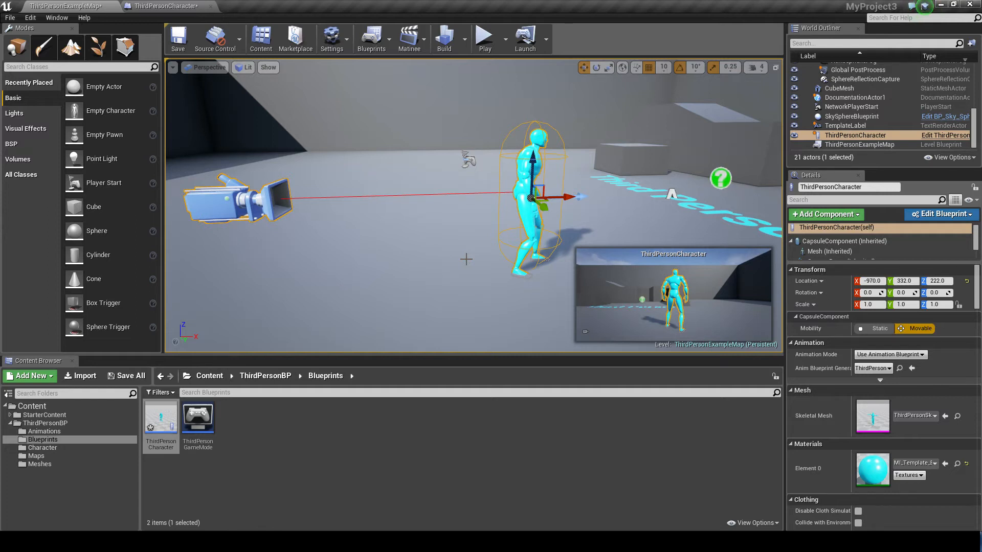
# Step: Play the example map and take control of the third-person character
pyautogui.click(484, 38)
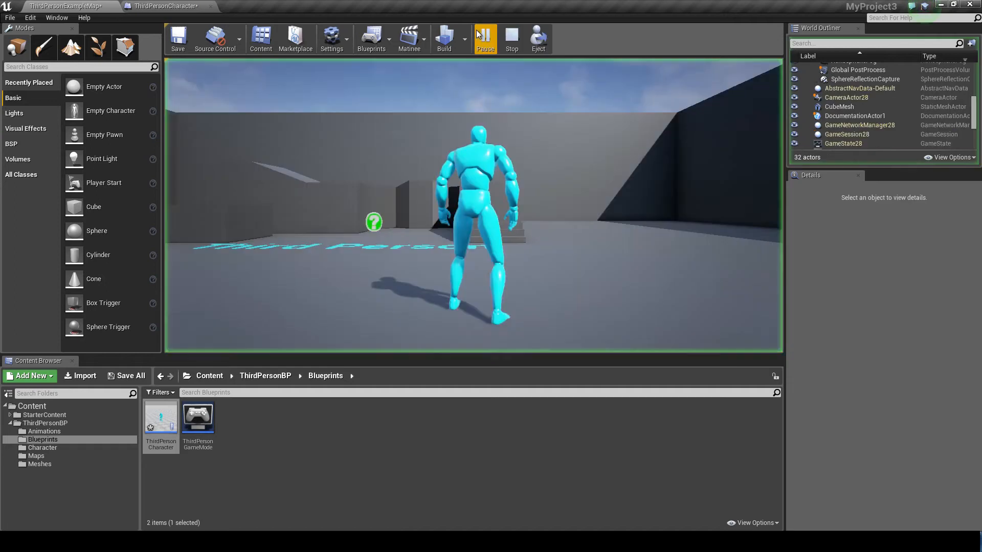
pyautogui.click(485, 38)
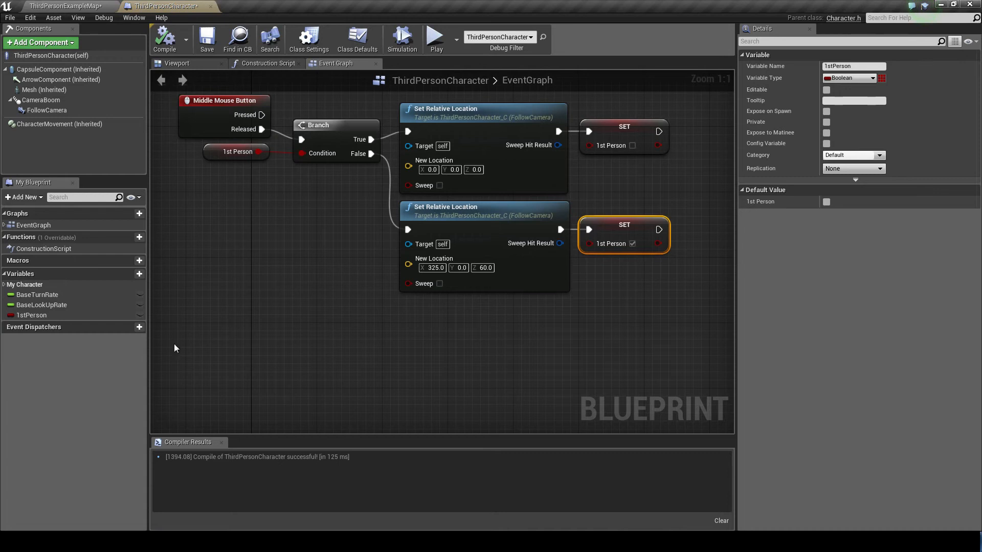
# Step: Show the character's 3D preview and select the FollowCamera component
pyautogui.click(177, 63)
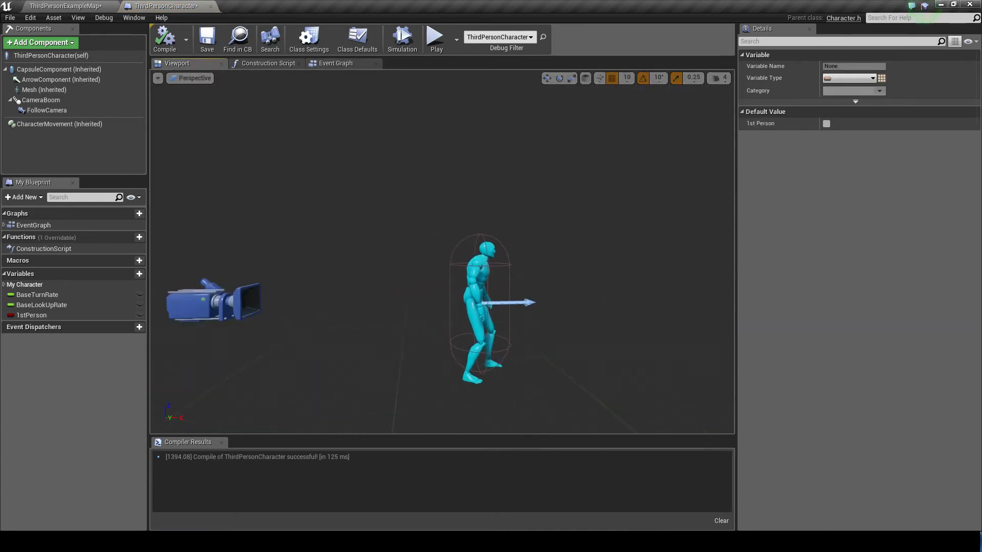
pyautogui.click(41, 100)
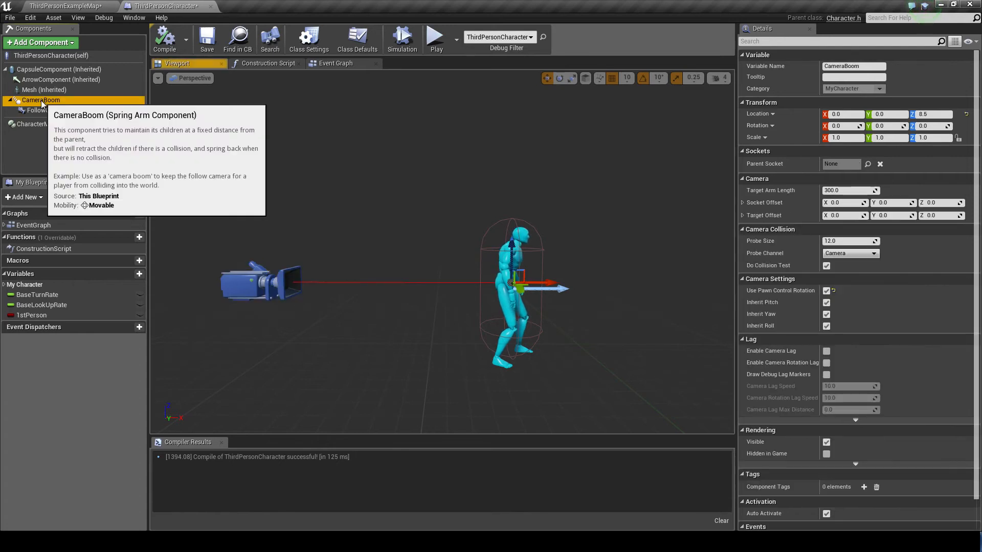
pyautogui.click(46, 110)
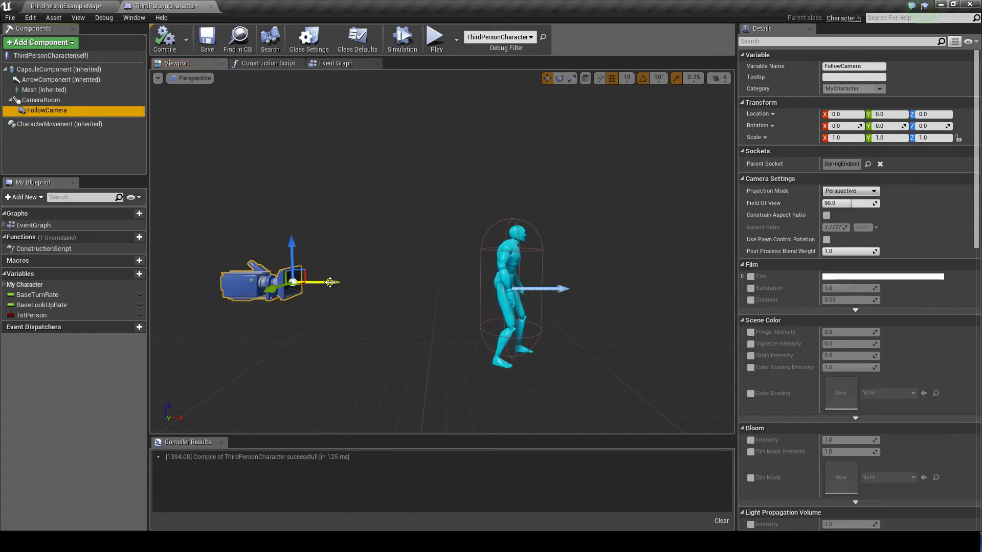
# Step: Preview FollowCamera at the first-person offset: Location X 325, Z 60
pyautogui.click(844, 113)
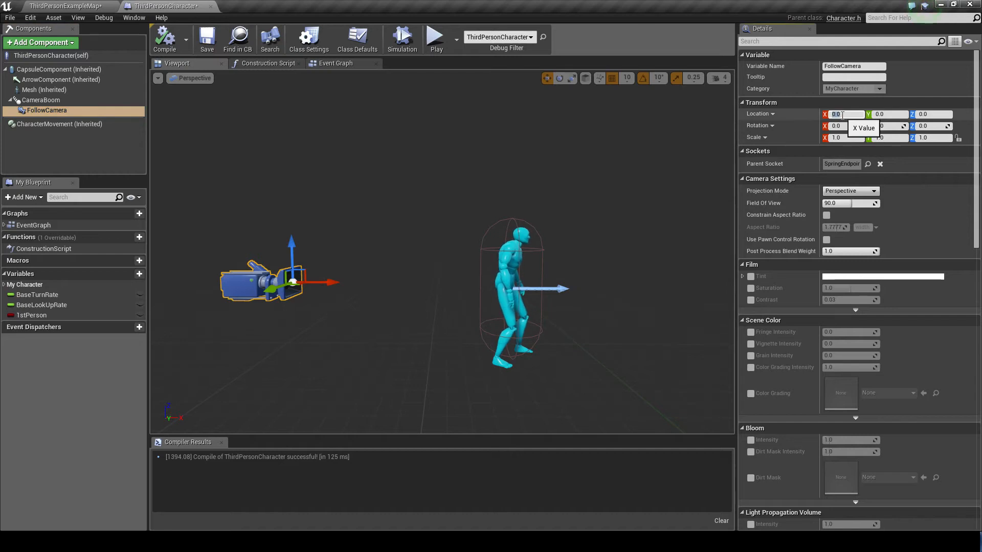
pyautogui.write('325.0')
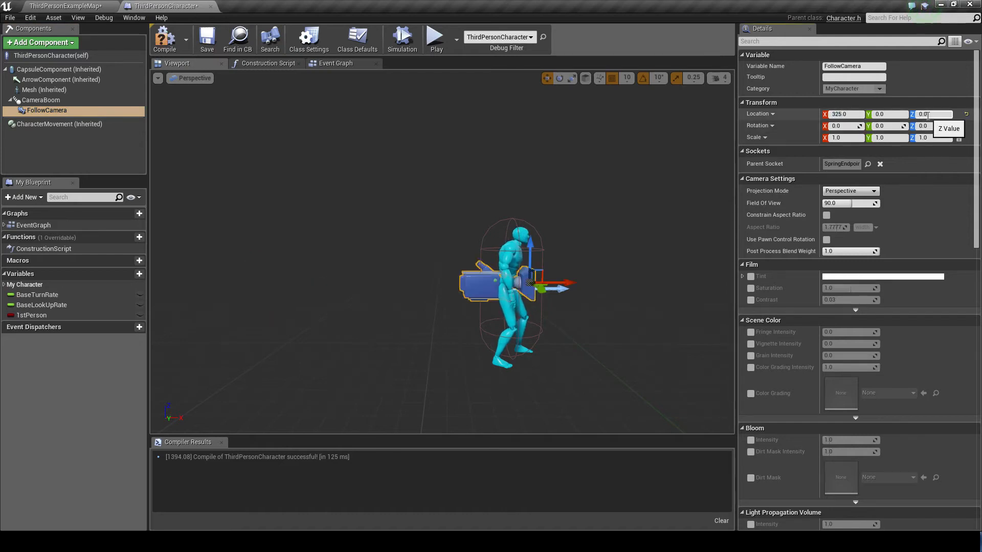
pyautogui.write('60.0')
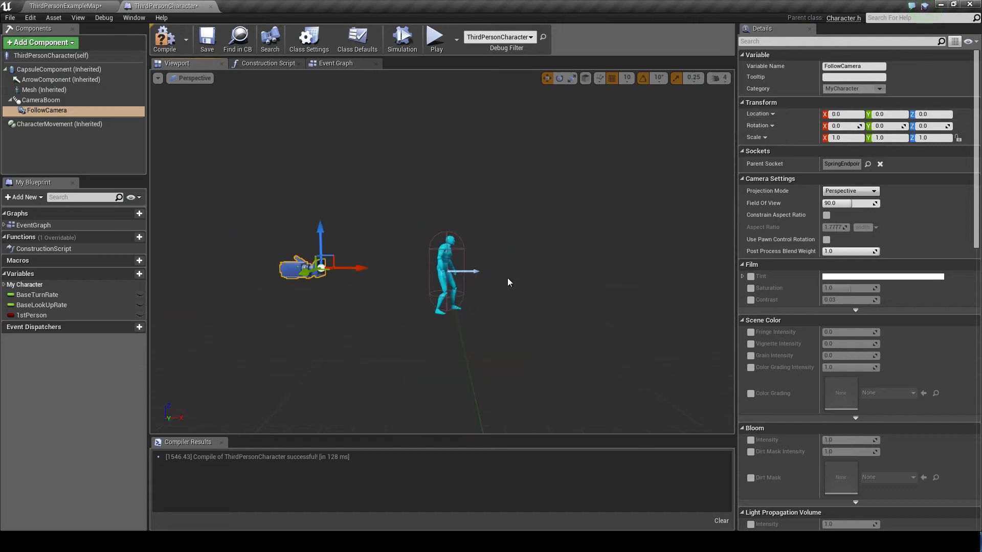
# Step: Select CameraBoom, then switch to the ThirdPersonTutorials level editor with the example map
pyautogui.click(41, 100)
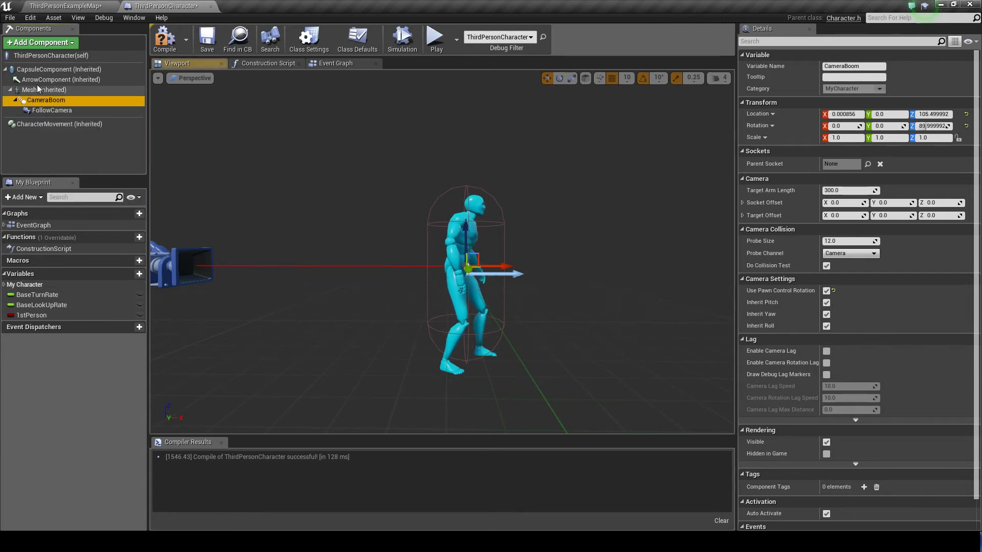
pyautogui.click(432, 35)
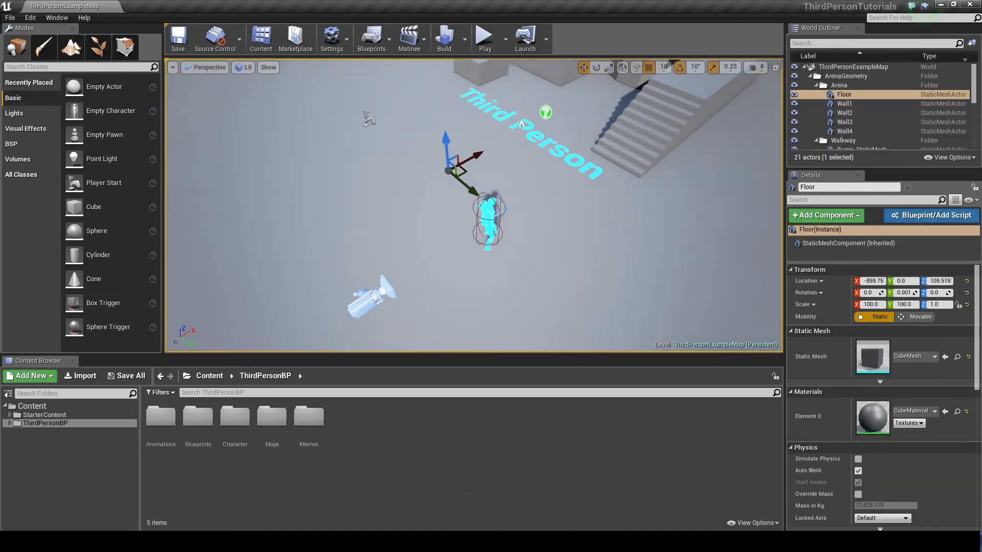
# Step: Open the ThirdPersonCharacter Blueprint from the ThirdPersonBP Blueprints folder
pyautogui.click(10, 424)
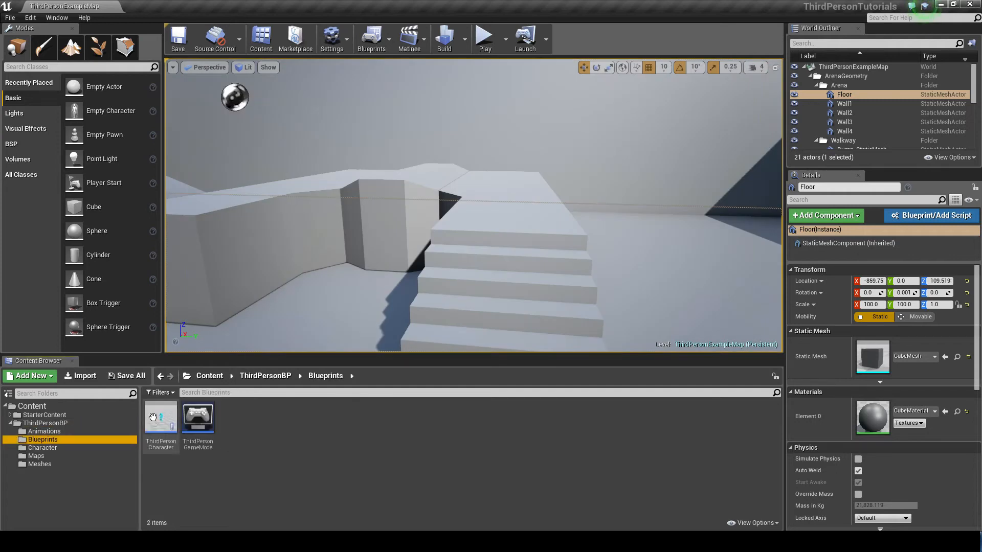
pyautogui.doubleClick(160, 416)
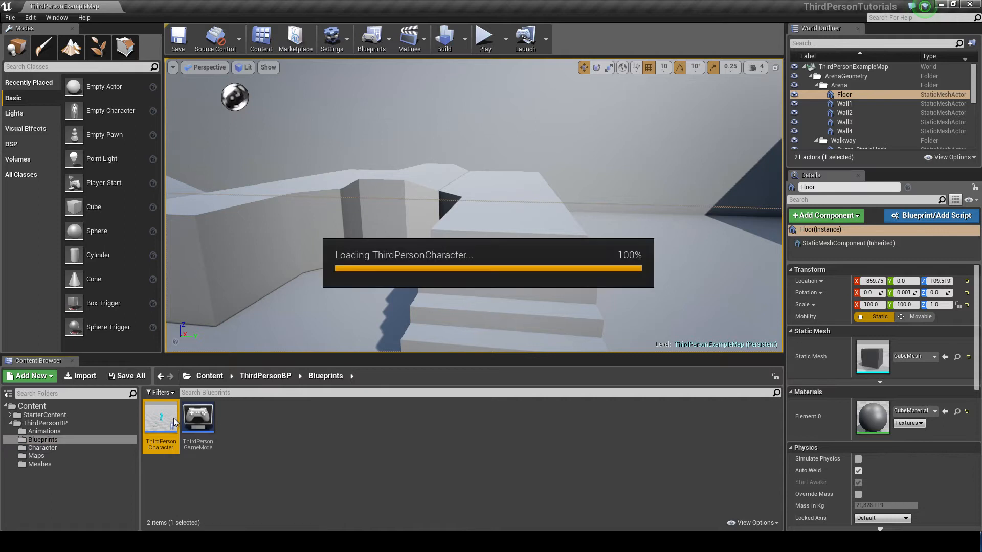
pyautogui.doubleClick(160, 419)
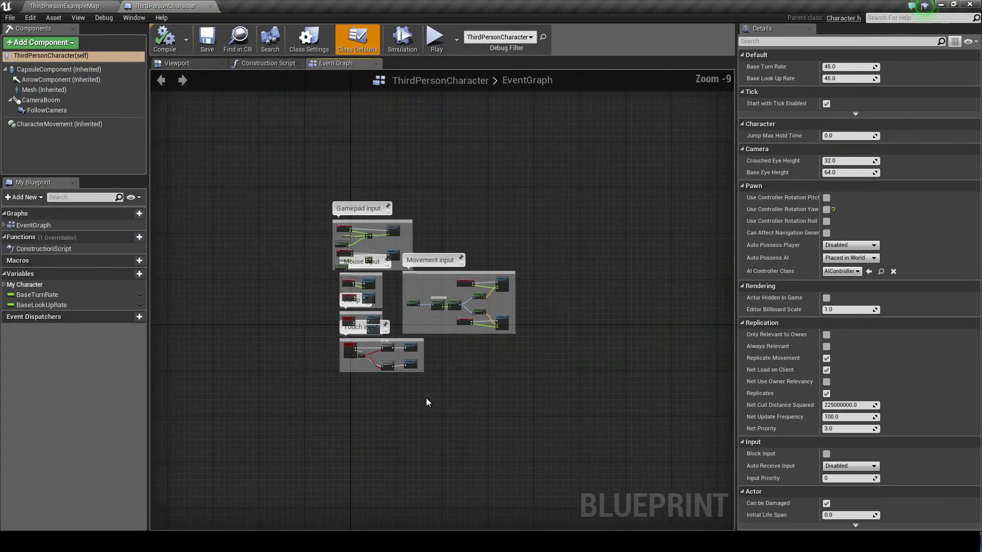
pyautogui.scroll(3)
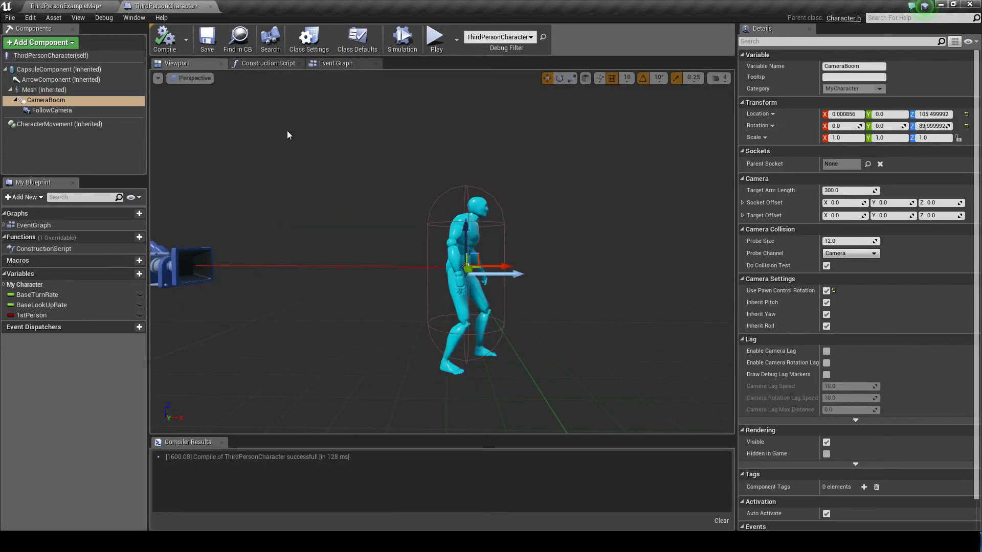
# Step: Look over the Event Graph and return to the character's 3D preview
pyautogui.click(337, 62)
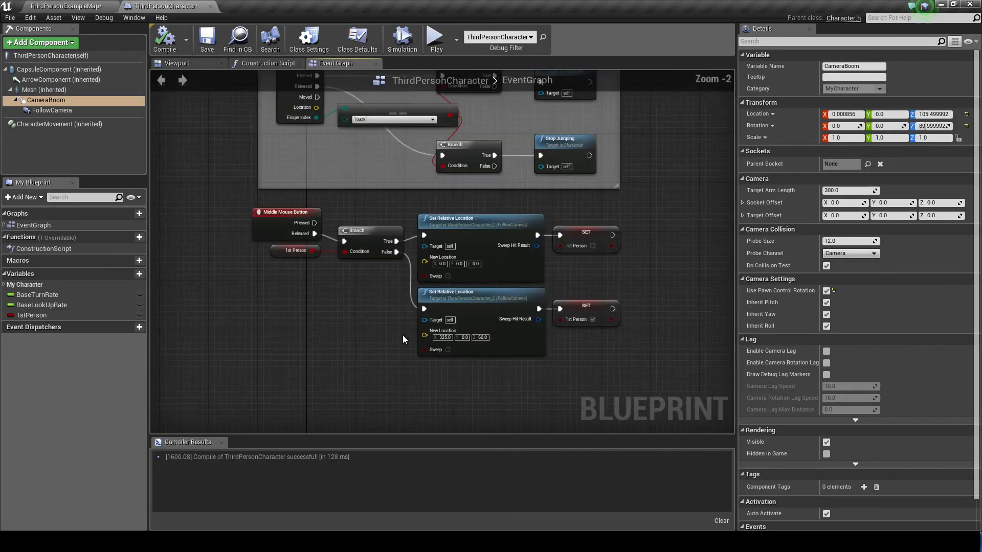
pyautogui.scroll(3)
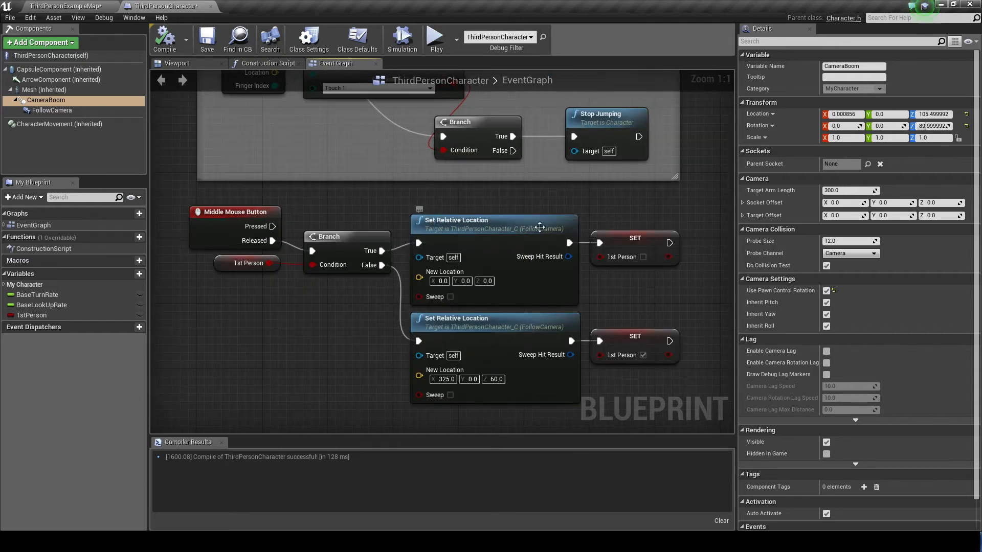
pyautogui.click(357, 38)
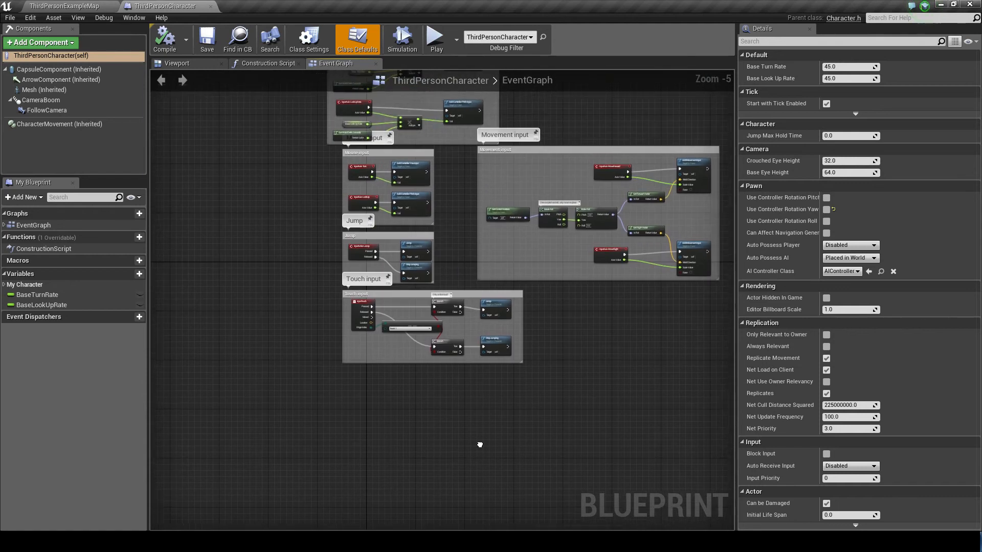
pyautogui.click(177, 62)
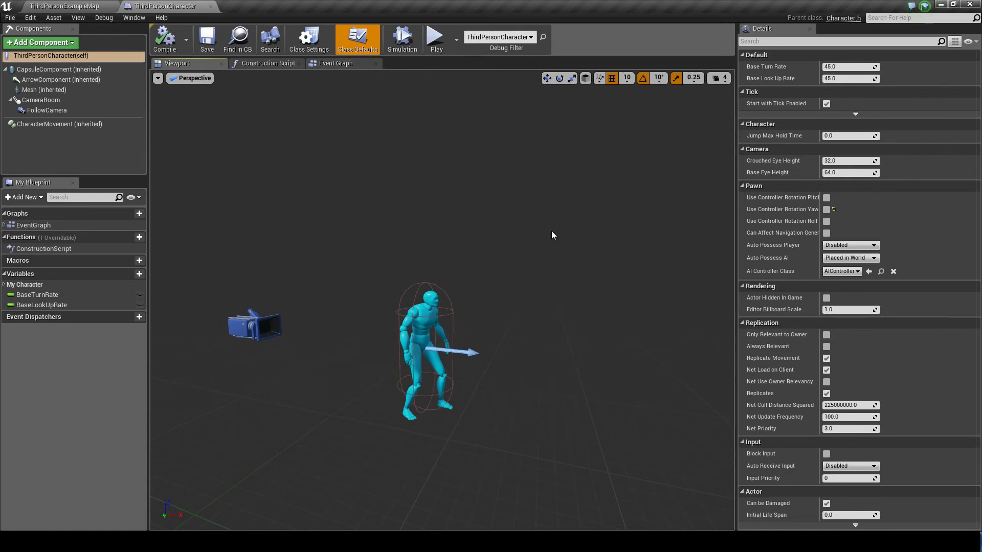
# Step: Check the Construction Script, then scroll the Event Graph below the Touch input group
pyautogui.click(268, 62)
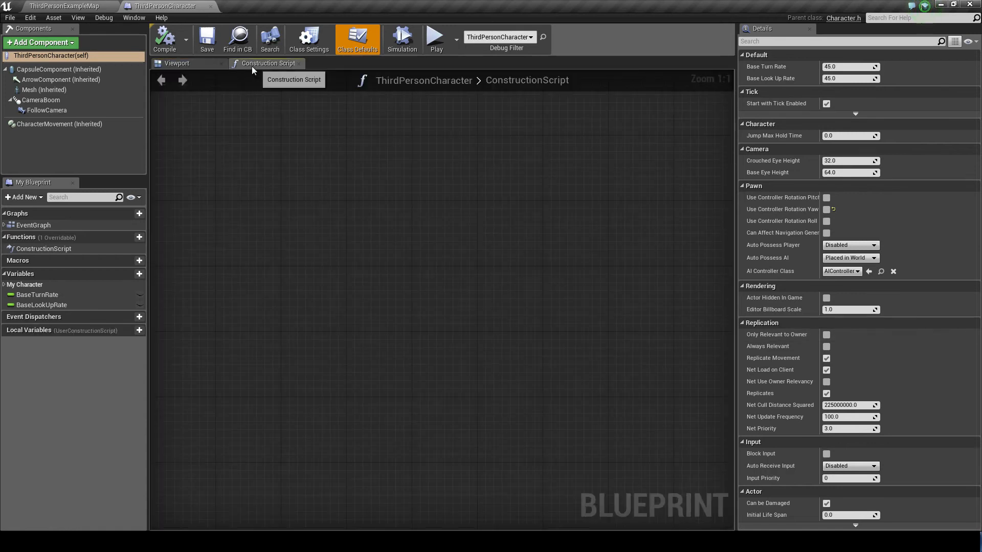
pyautogui.click(177, 63)
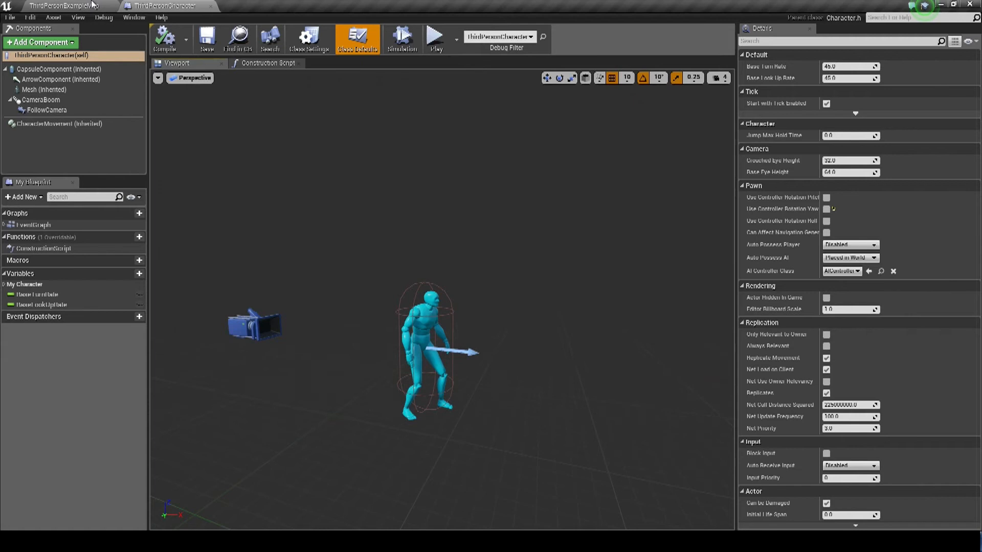
pyautogui.click(336, 62)
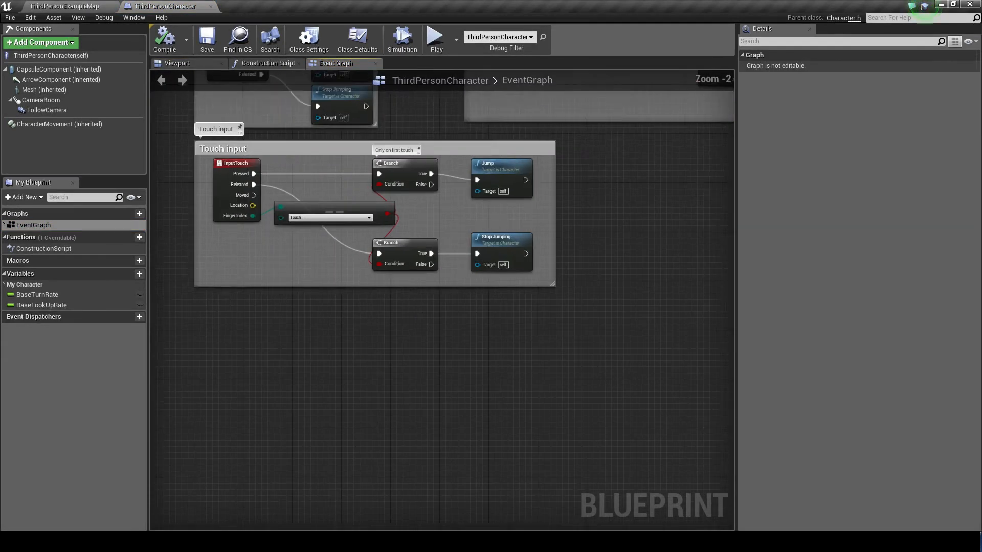
pyautogui.scroll(3)
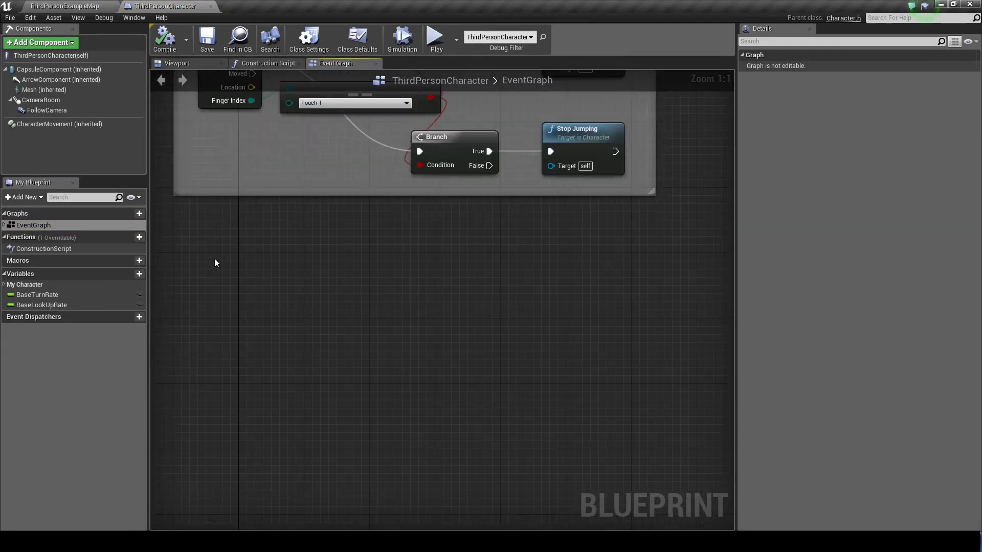
# Step: Add a Middle Mouse Button event with a Branch node after its Released output
pyautogui.rightClick(216, 263)
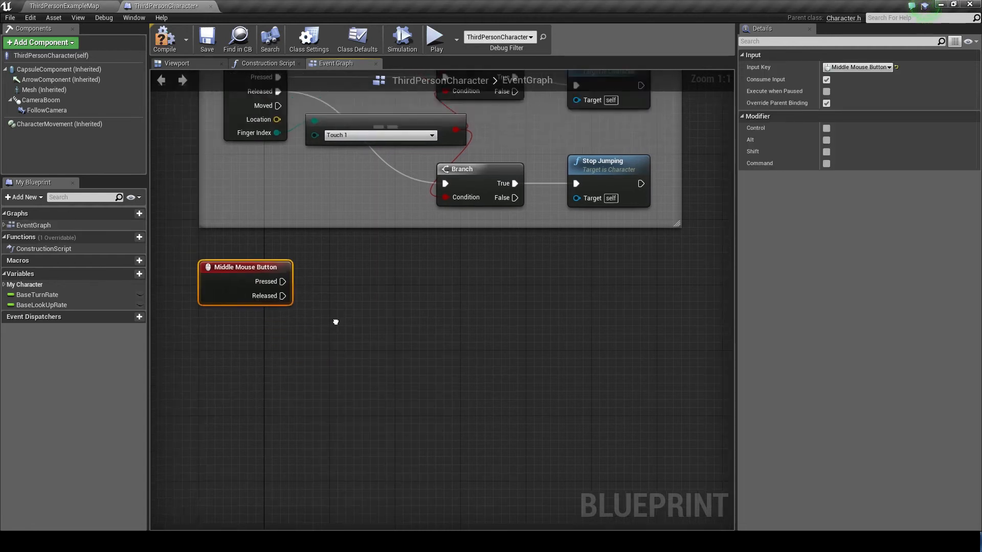
pyautogui.click(163, 37)
pyautogui.write('bran')
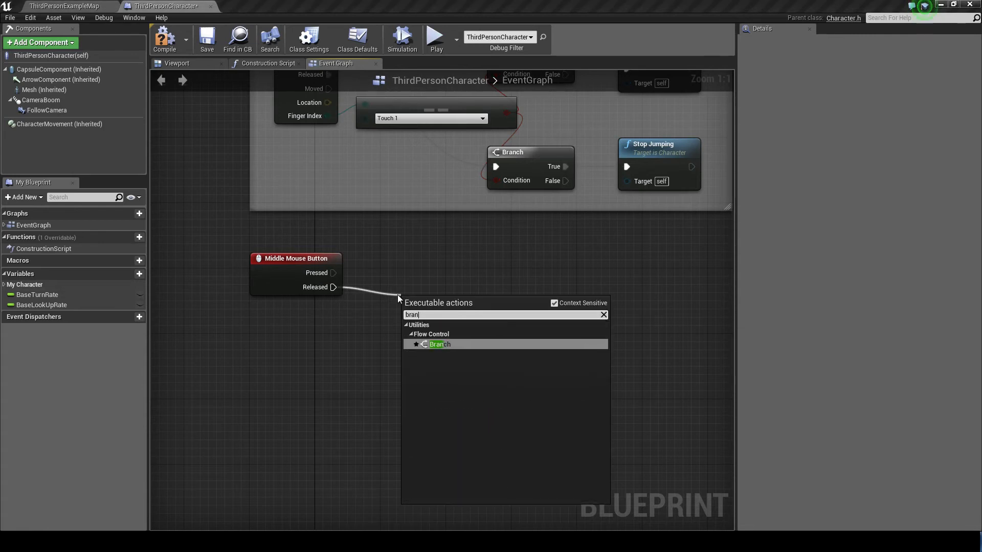
pyautogui.click(440, 344)
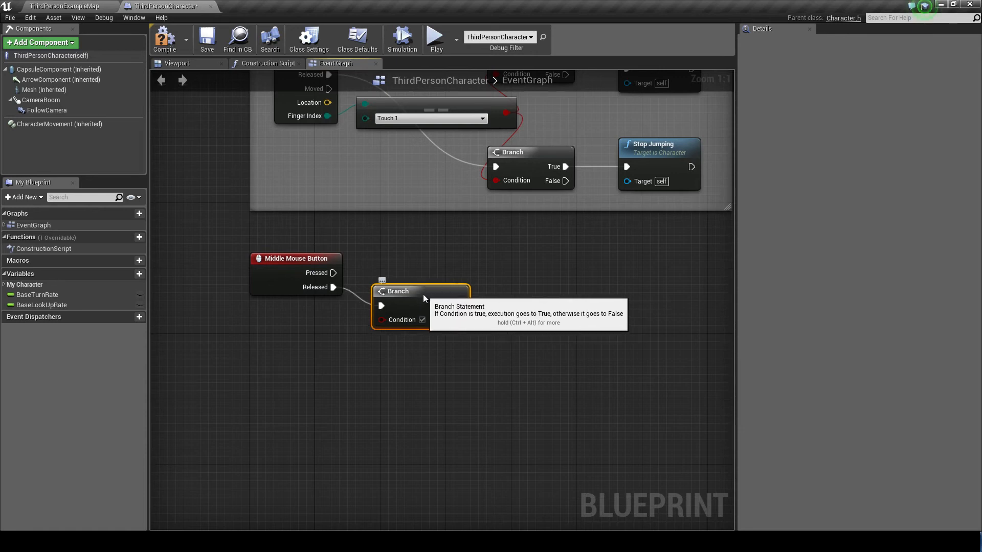
pyautogui.moveTo(498, 344)
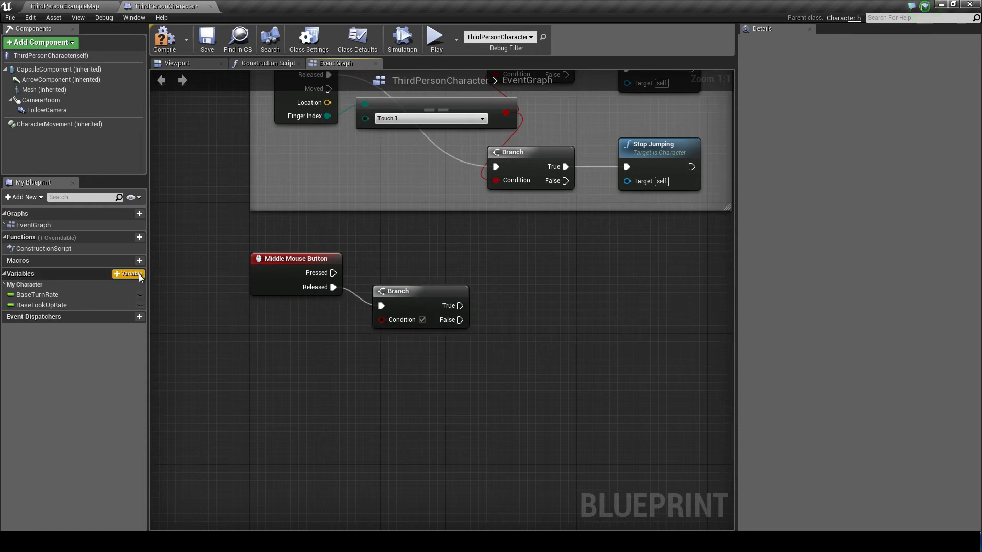
# Step: Create a Boolean variable firstPerson and compile so its default value is editable
pyautogui.click(129, 274)
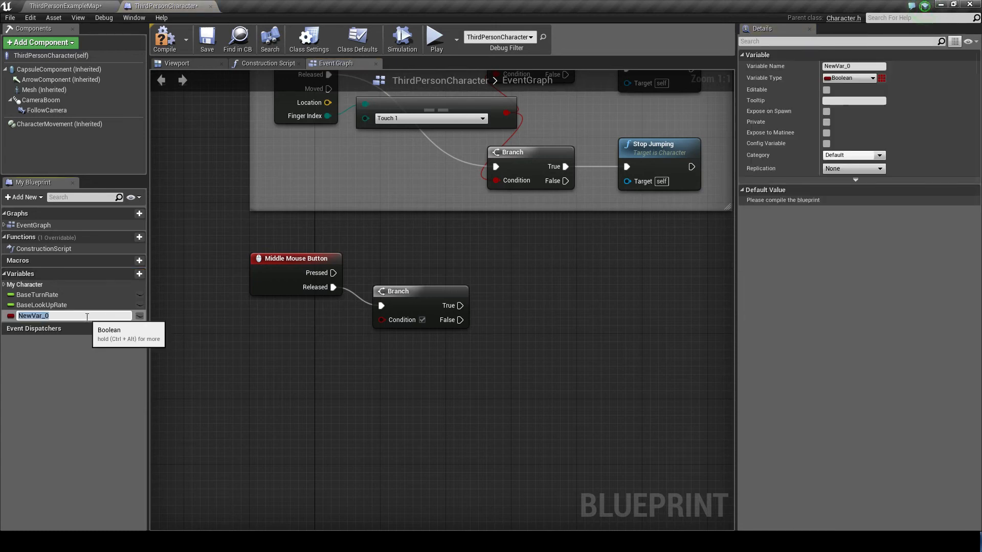
pyautogui.write('firstPerson')
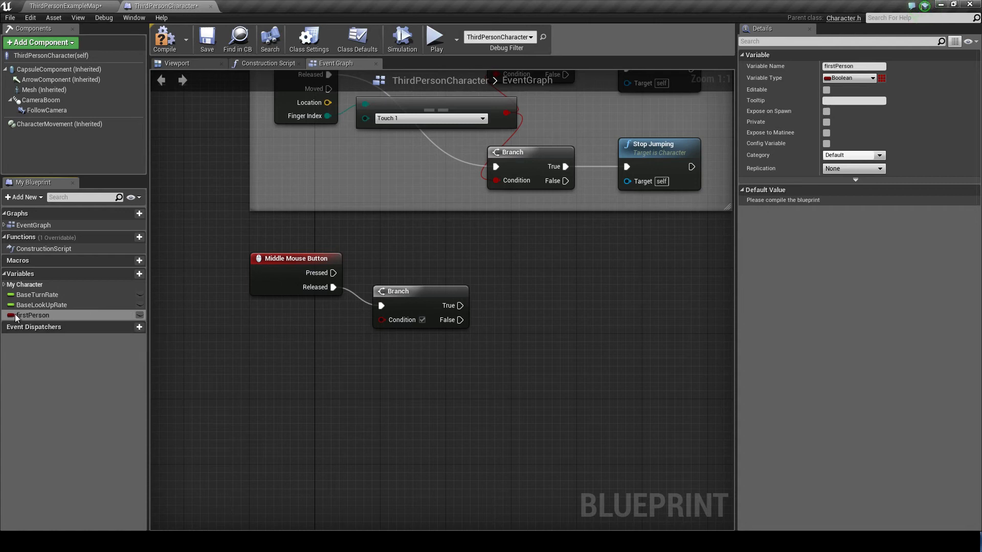
pyautogui.moveTo(849, 78)
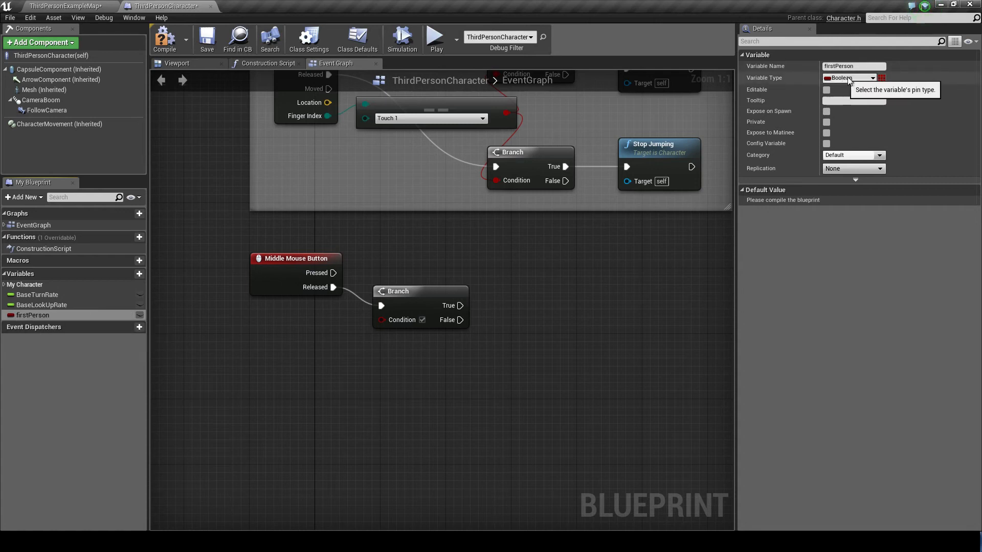
pyautogui.moveTo(853, 80)
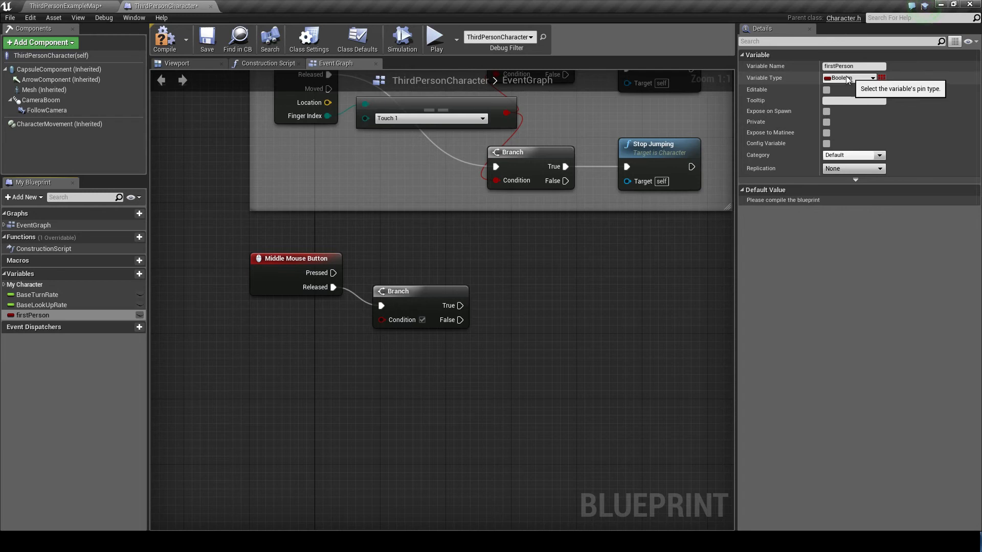
pyautogui.click(850, 78)
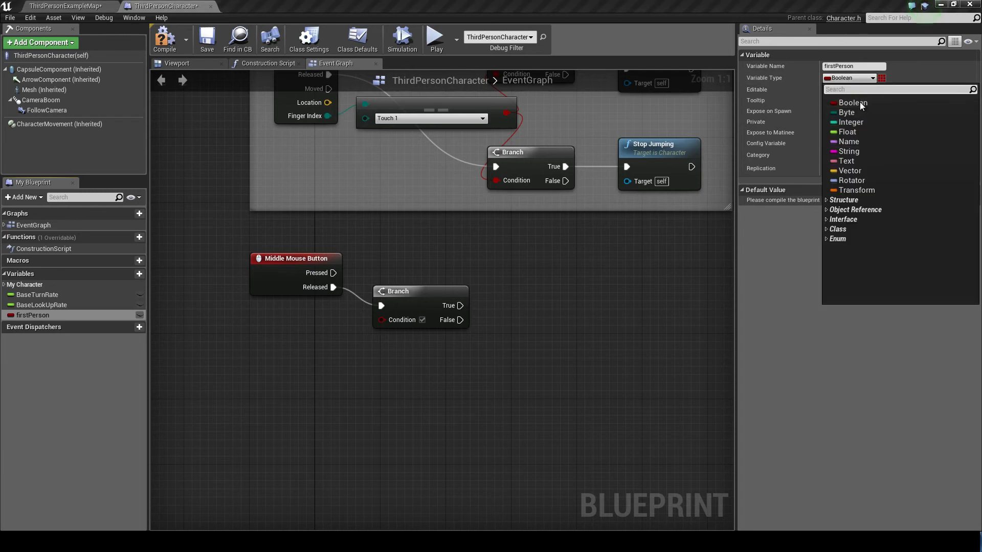
pyautogui.click(853, 103)
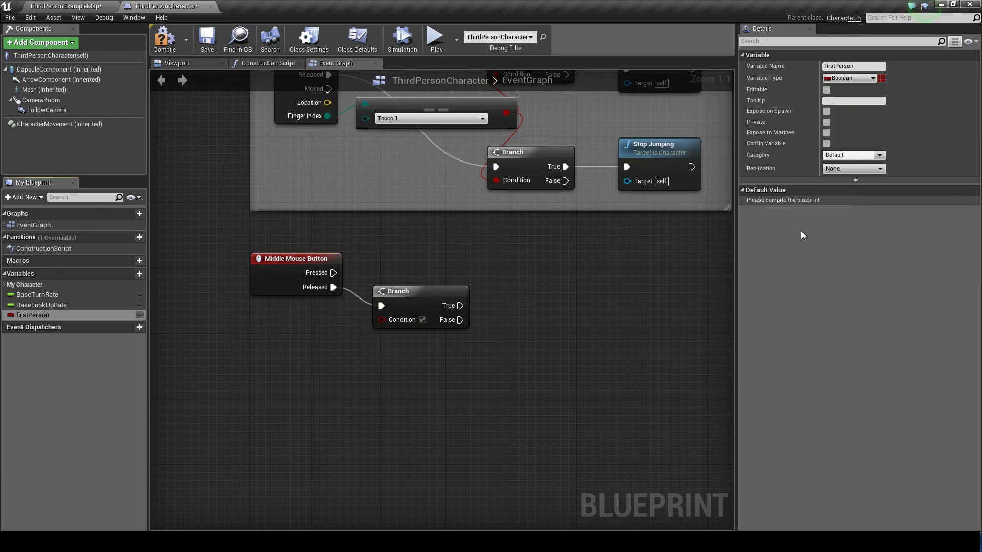
pyautogui.click(164, 39)
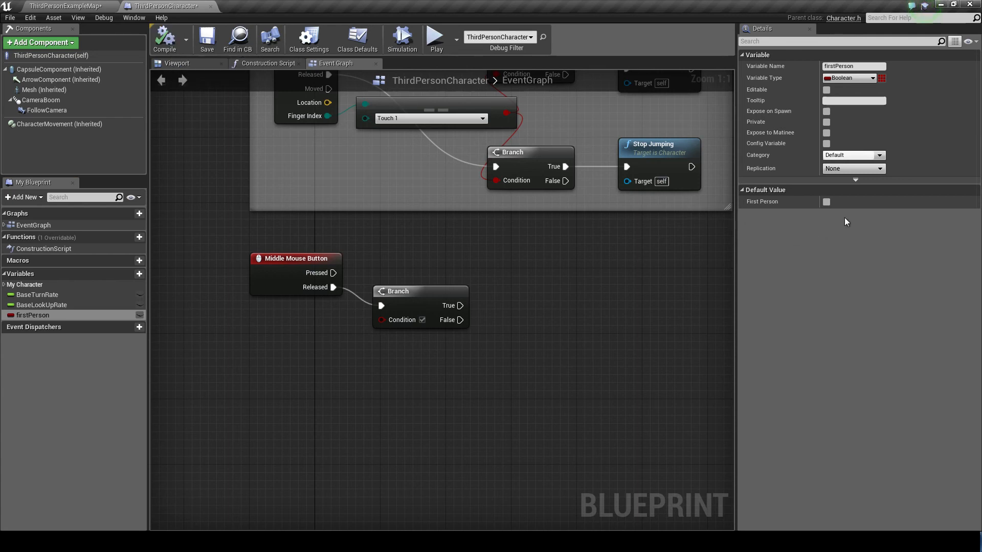
pyautogui.moveTo(827, 203)
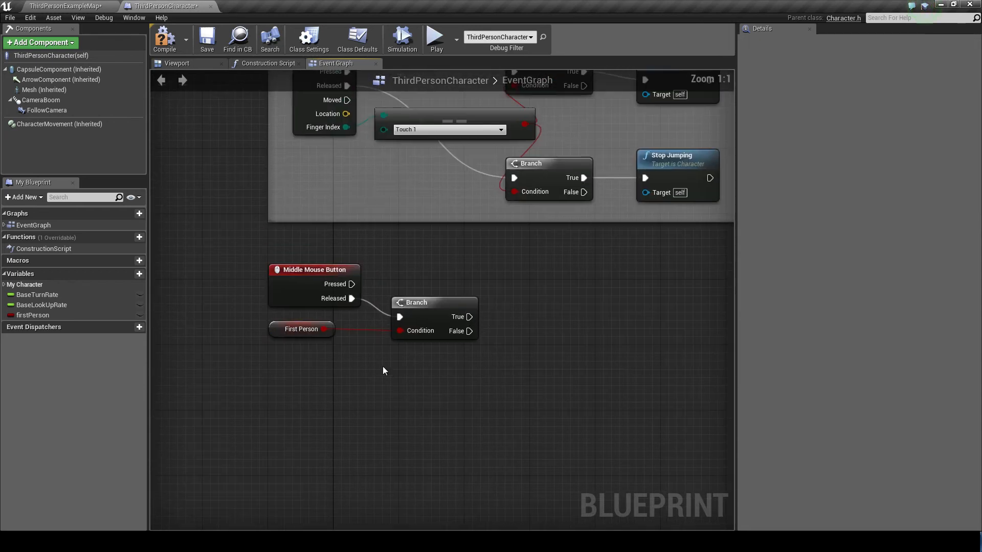
# Step: Wire a firstPerson getter into the Branch's Condition pin
pyautogui.scroll(-3)
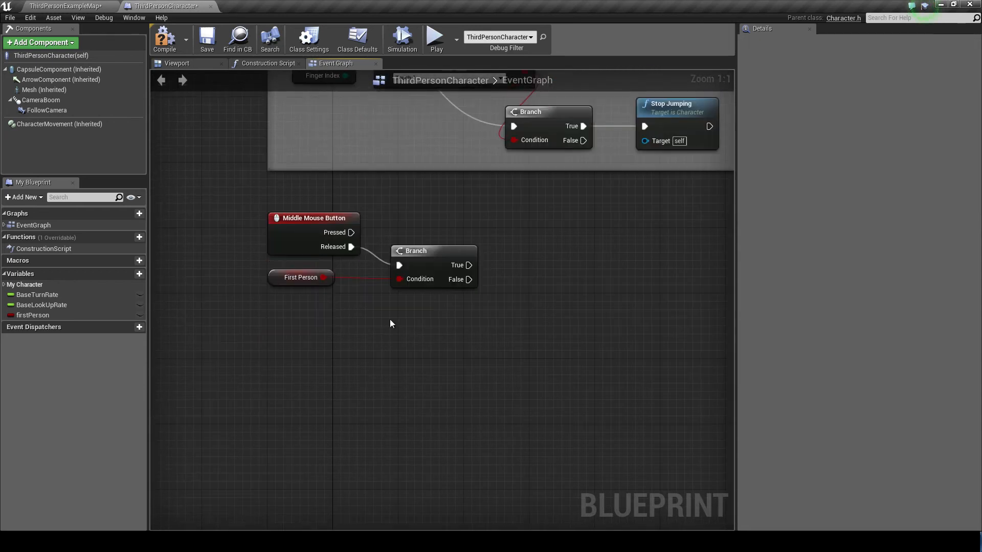
pyautogui.moveTo(298, 269)
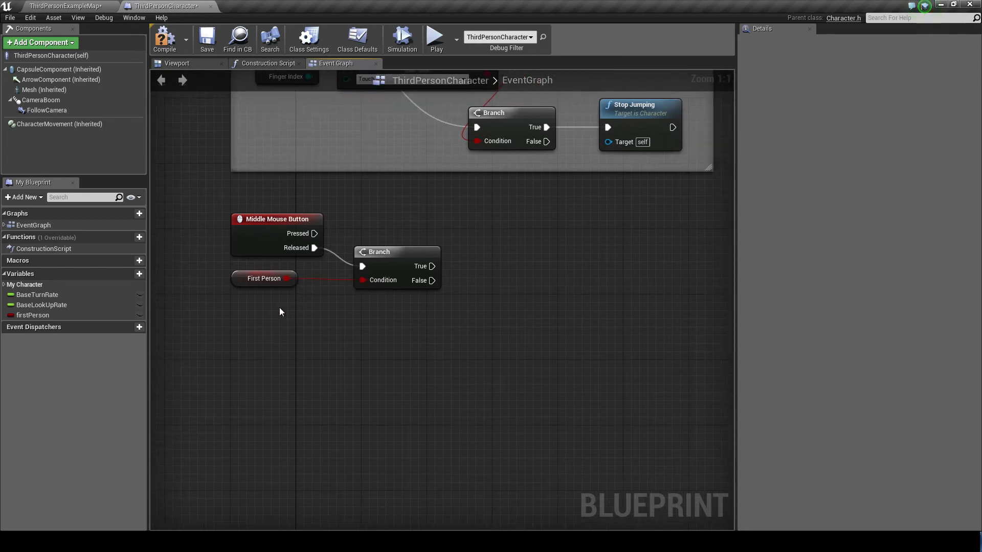
pyautogui.moveTo(46, 110)
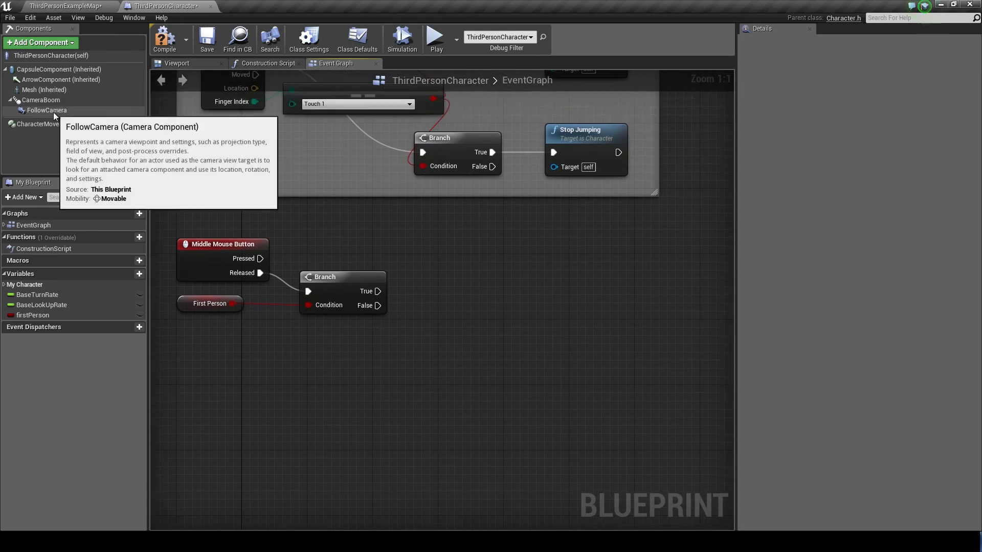
# Step: Add a Set Relative Location node for FollowCamera on the Branch's False path
pyautogui.click(46, 110)
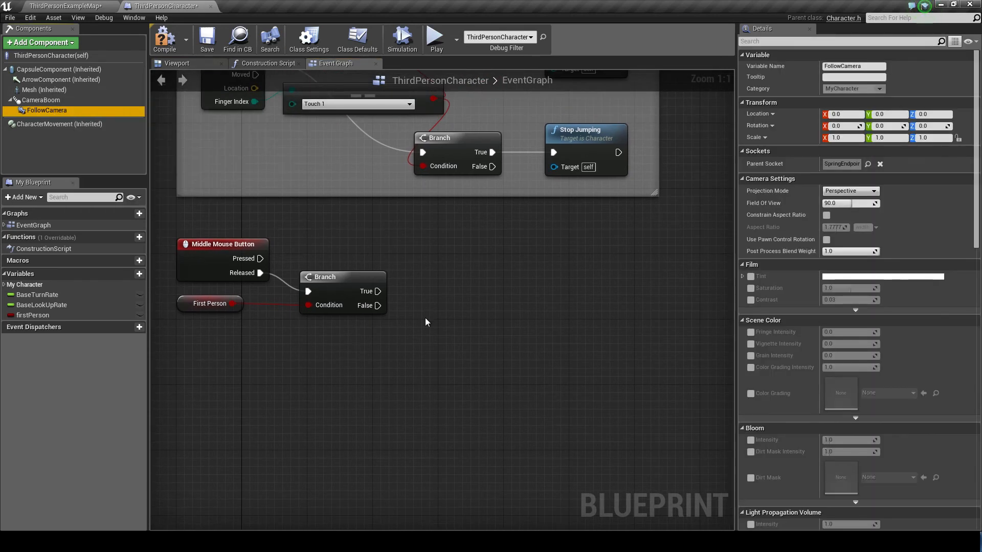
pyautogui.rightClick(426, 322)
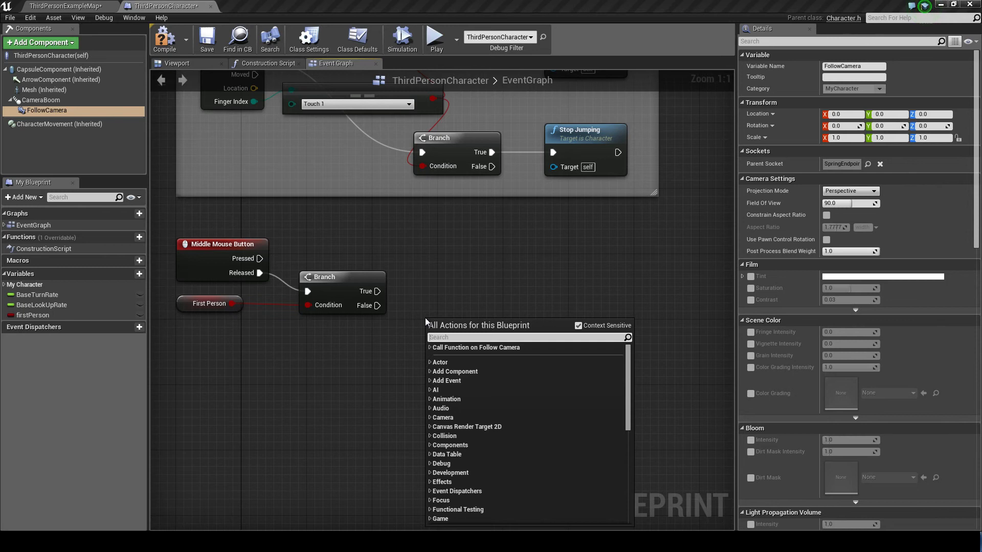
pyautogui.moveTo(514, 351)
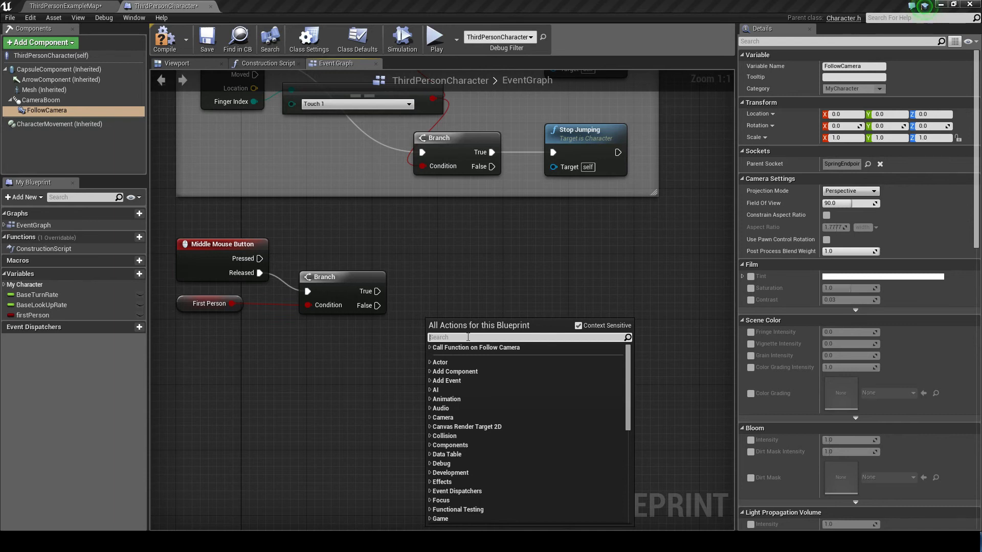
pyautogui.write('set relative locat')
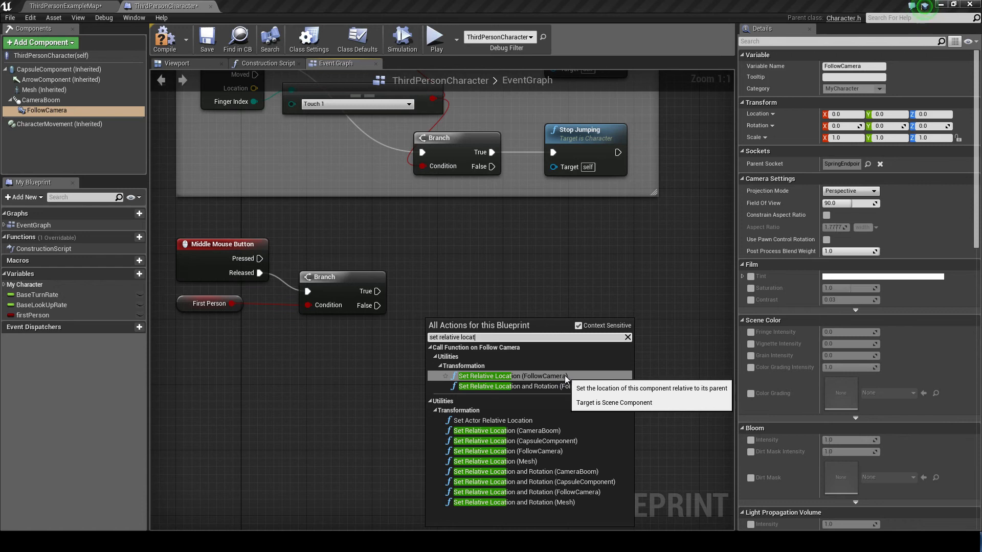
pyautogui.click(494, 375)
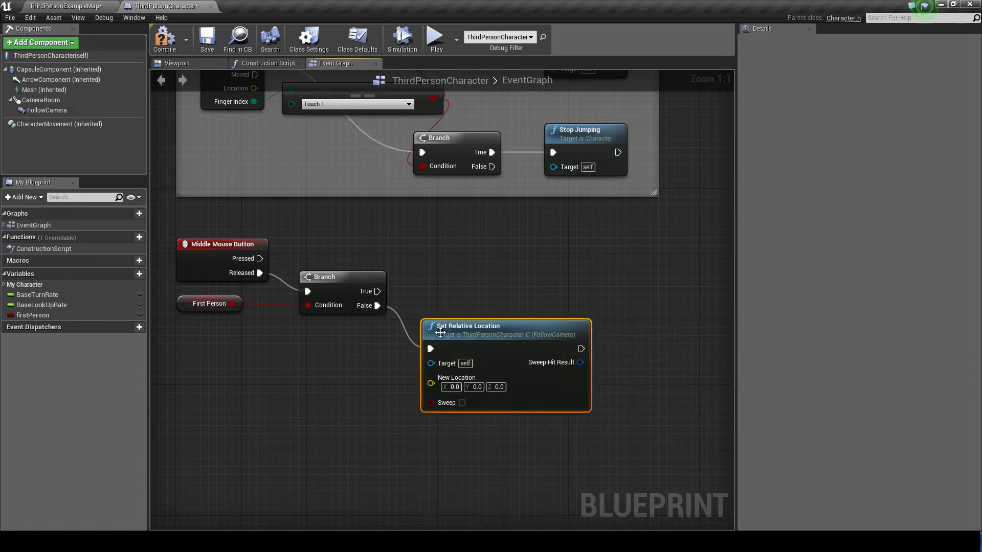
# Step: Check the FollowCamera and CameraBoom transforms, then switch to the level editor
pyautogui.click(47, 111)
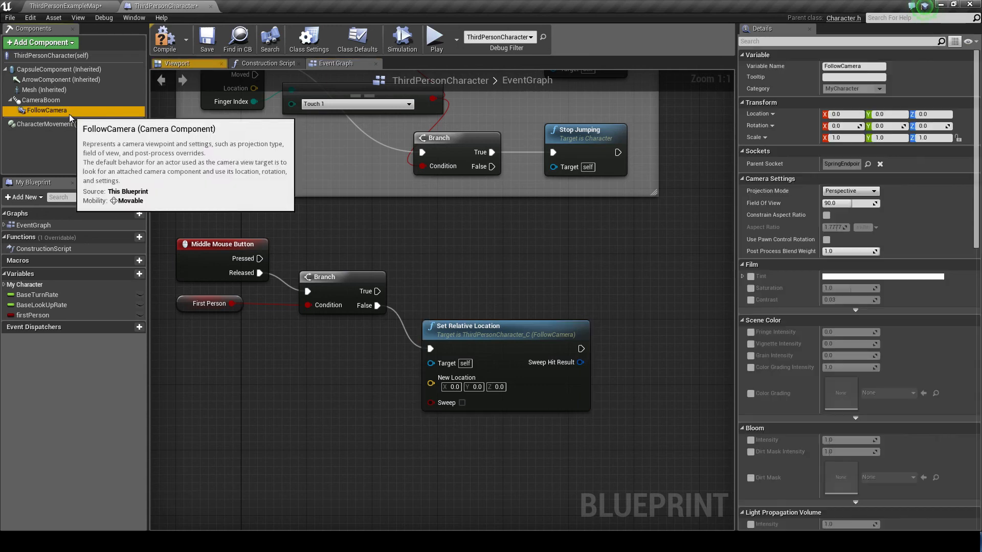
pyautogui.click(41, 100)
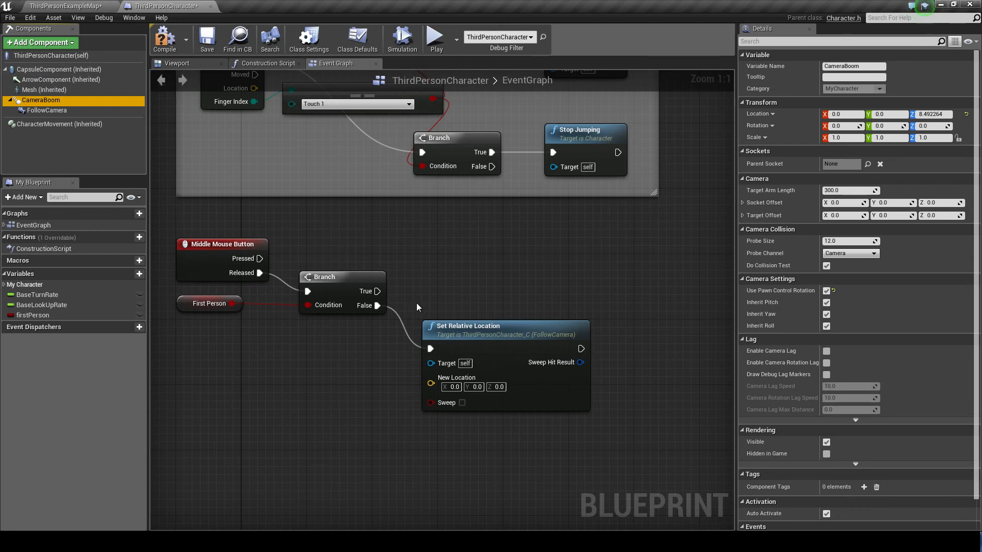
pyautogui.moveTo(65, 7)
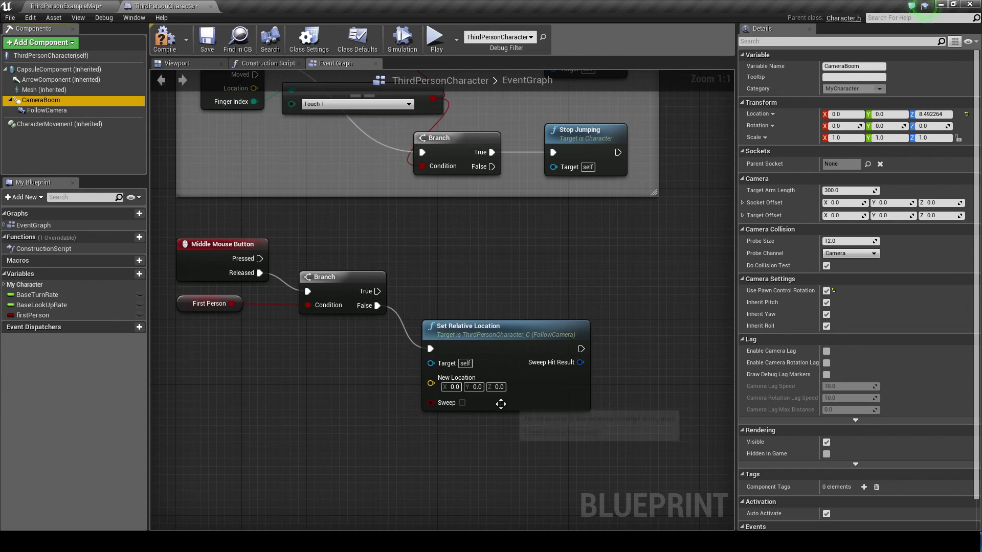
pyautogui.click(68, 6)
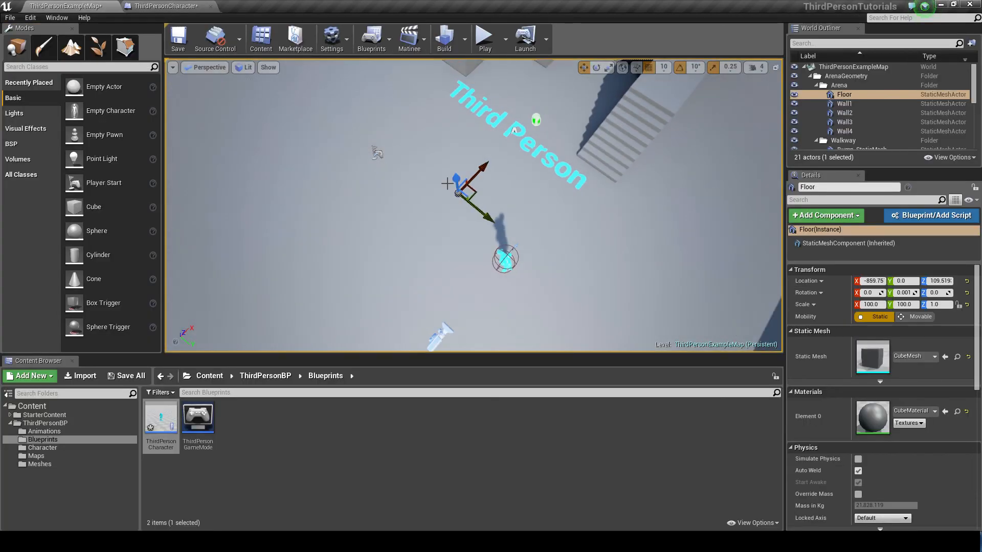
# Step: Set False-path New Location to 325, 0, 60 and a True-path copy to 0, 0, 0
pyautogui.click(166, 6)
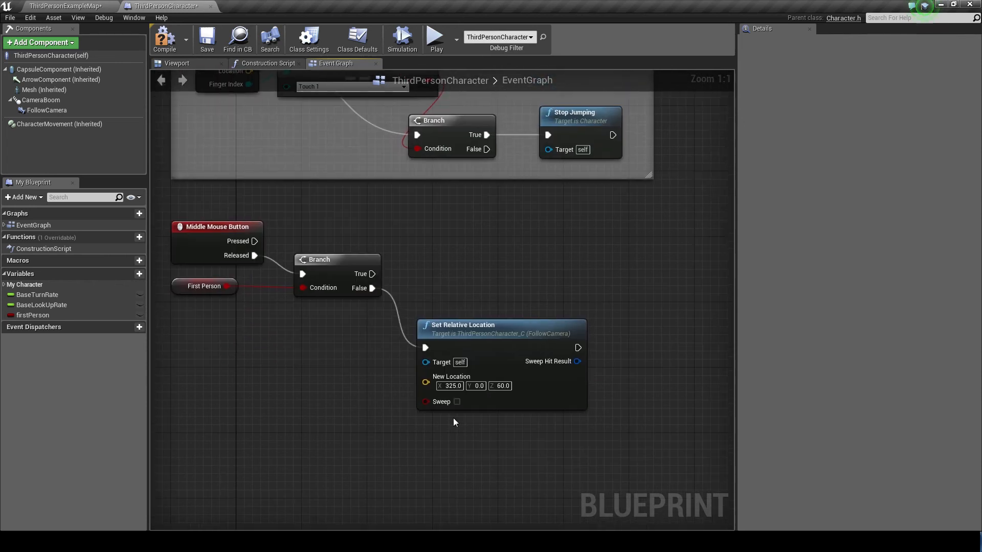
pyautogui.moveTo(456, 401)
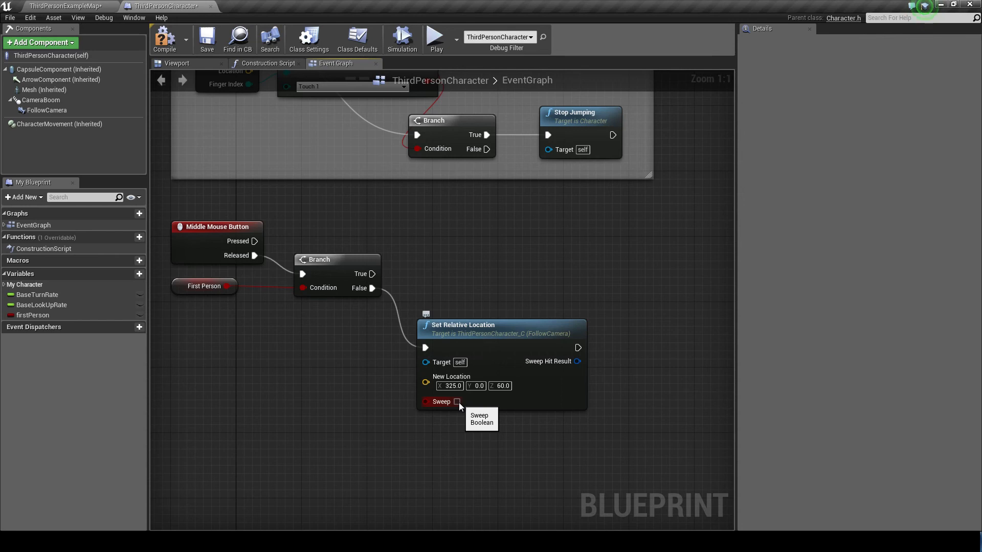
pyautogui.moveTo(478, 352)
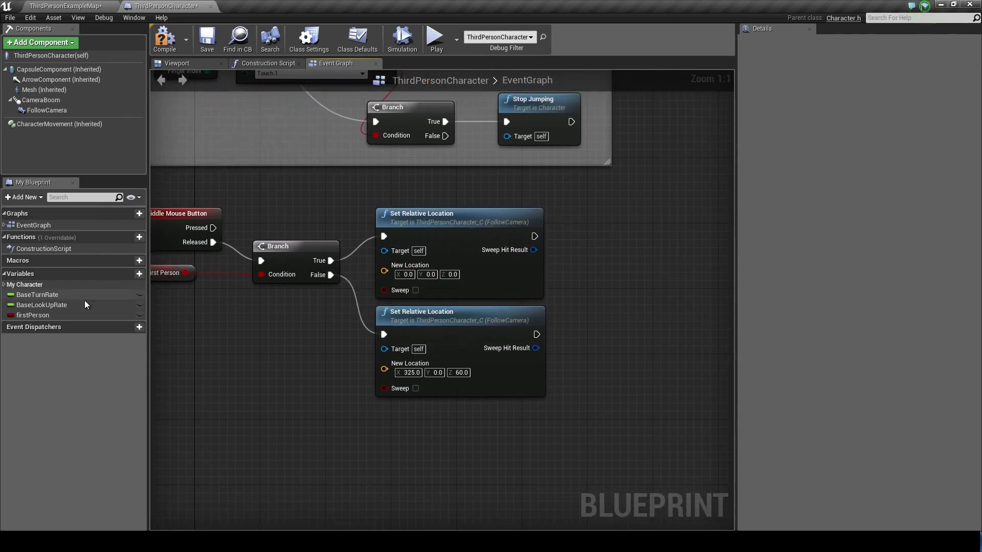
# Step: Add Set firstPerson nodes: unchecked after the True path, ticked after the False path
pyautogui.click(33, 315)
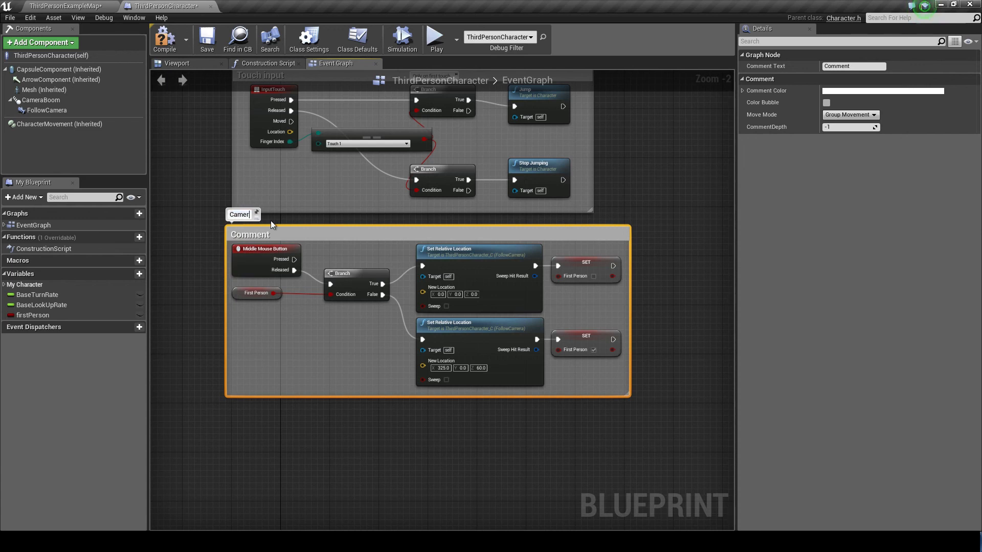
# Step: Title the comment around the camera-switch nodes 'Camera Swap'
pyautogui.write('Camera Swap')
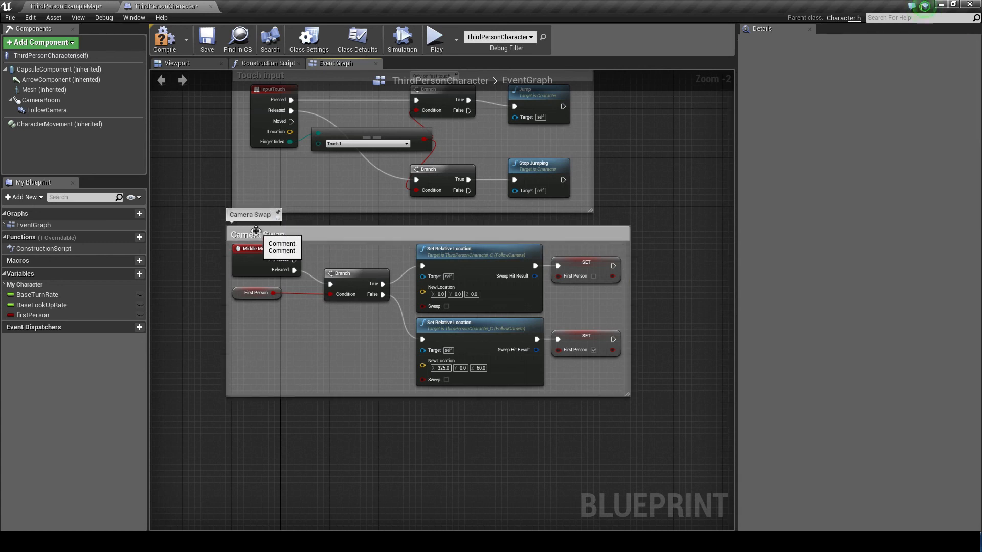
pyautogui.scroll(-3)
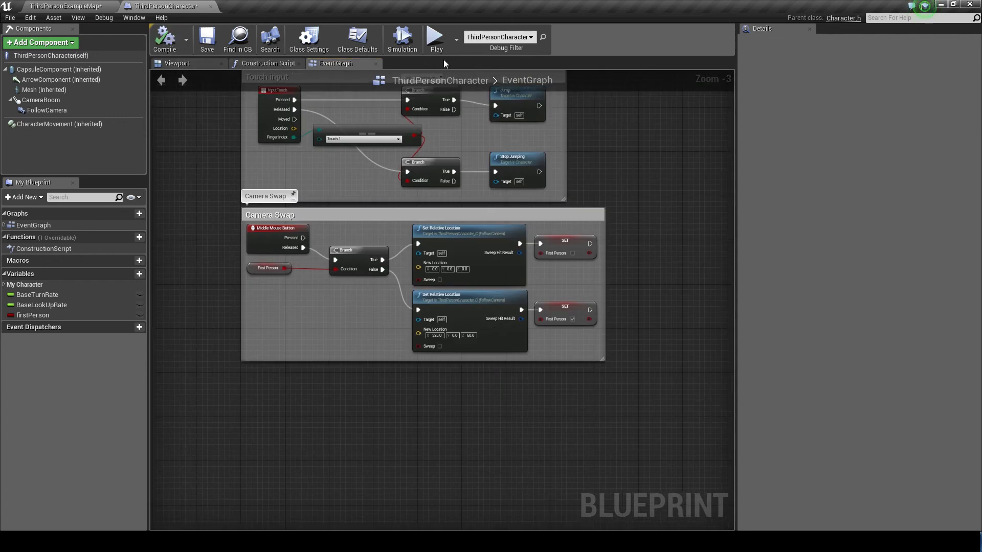
pyautogui.click(434, 36)
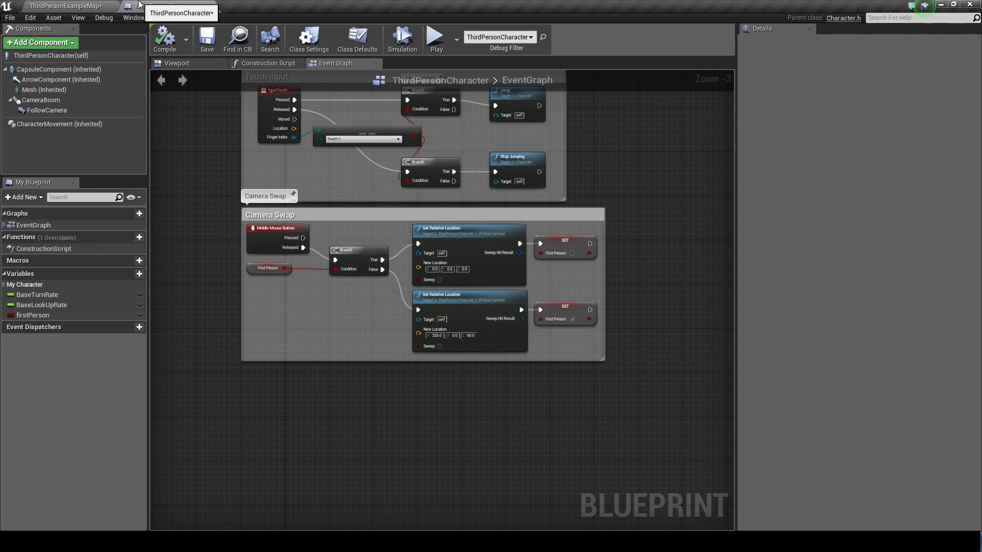
pyautogui.moveTo(40, 100)
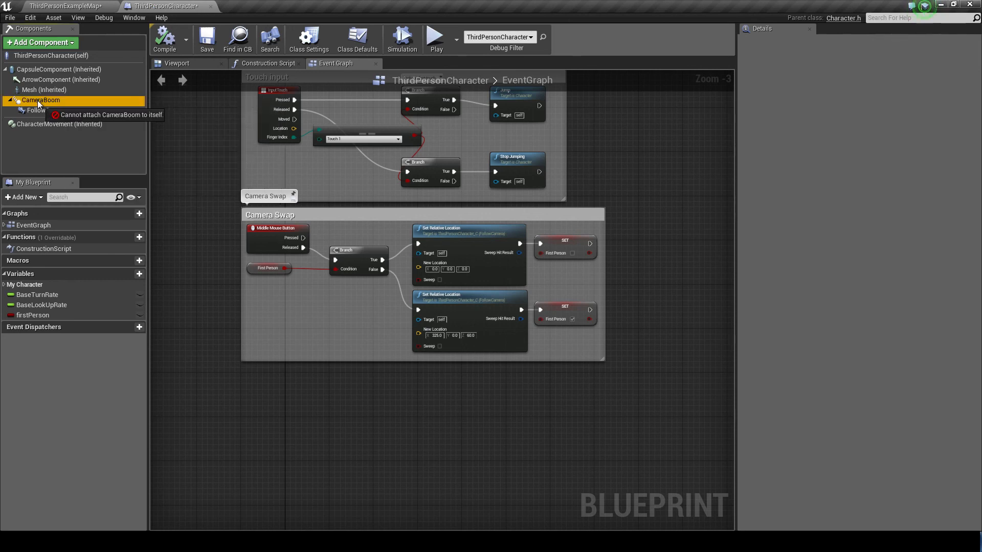
# Step: Select the CameraBoom component to show its location, rotation and 300 arm length
pyautogui.click(42, 100)
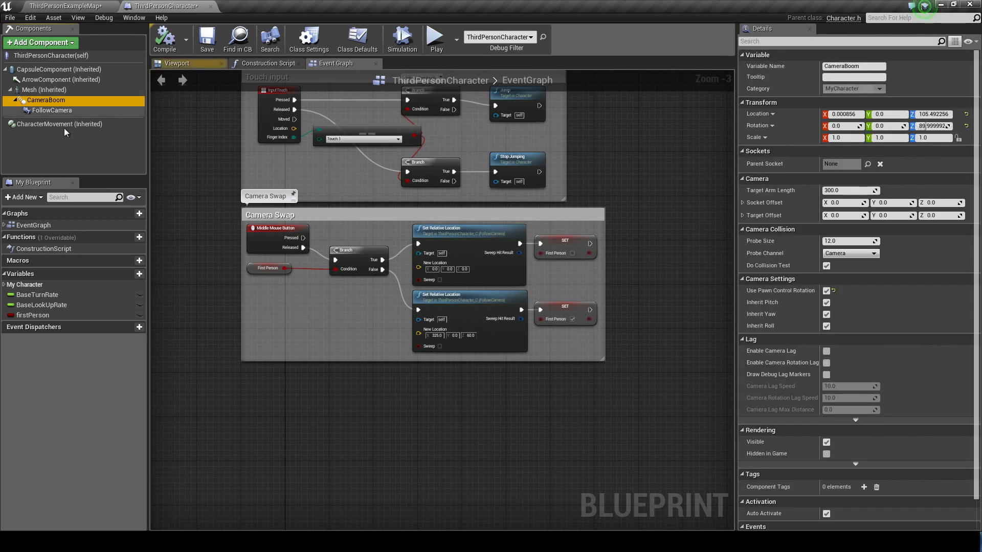
pyautogui.click(432, 35)
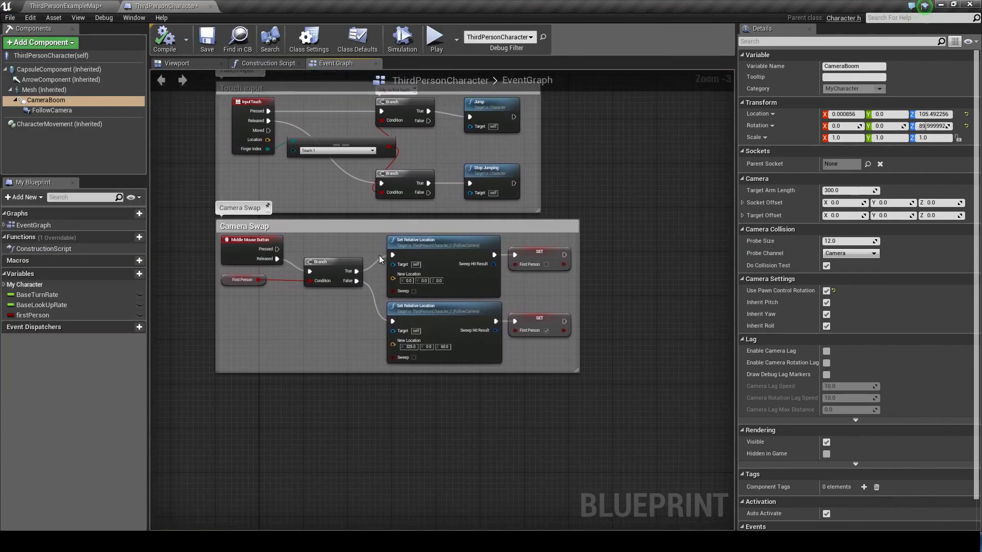
pyautogui.moveTo(369, 255)
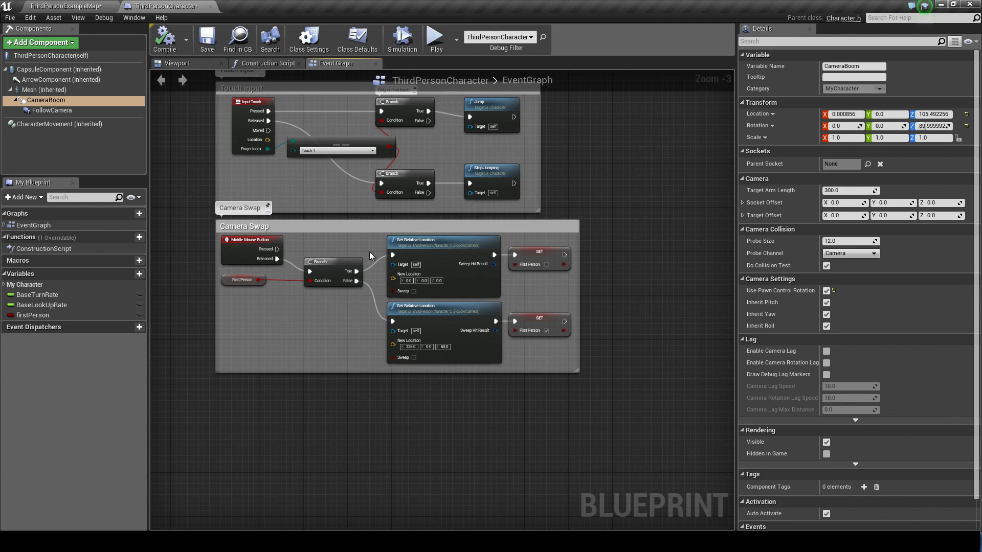
pyautogui.moveTo(360, 243)
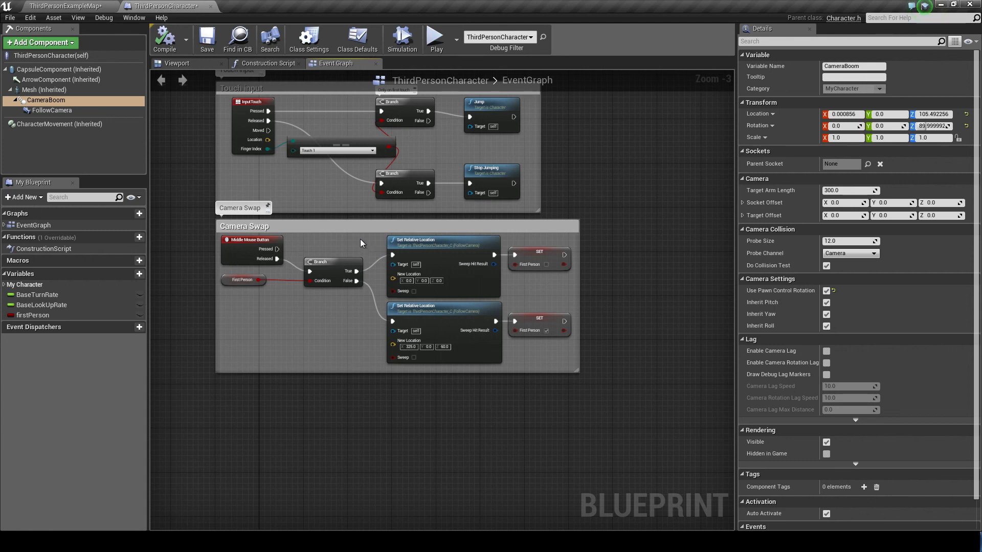